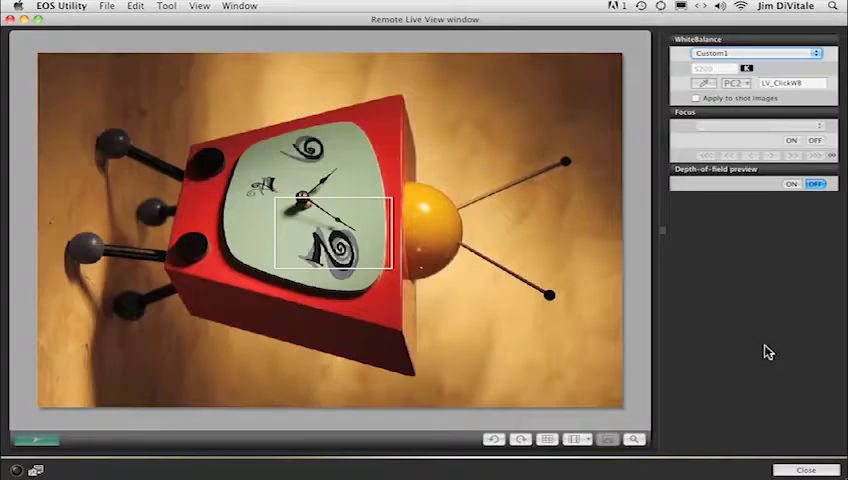
Step: Fire a remote silhouette shot of the clock at 1/125, F22, ISO 100, reaching count 2426
left_click(495, 439)
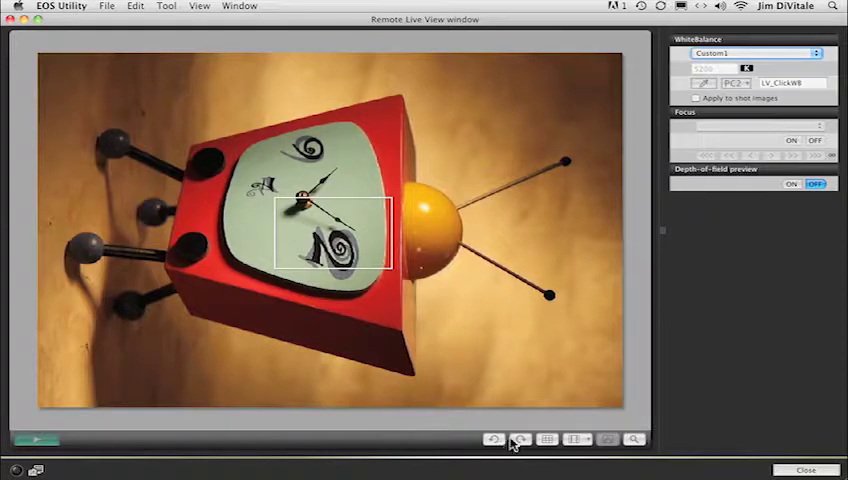
left_click(494, 439)
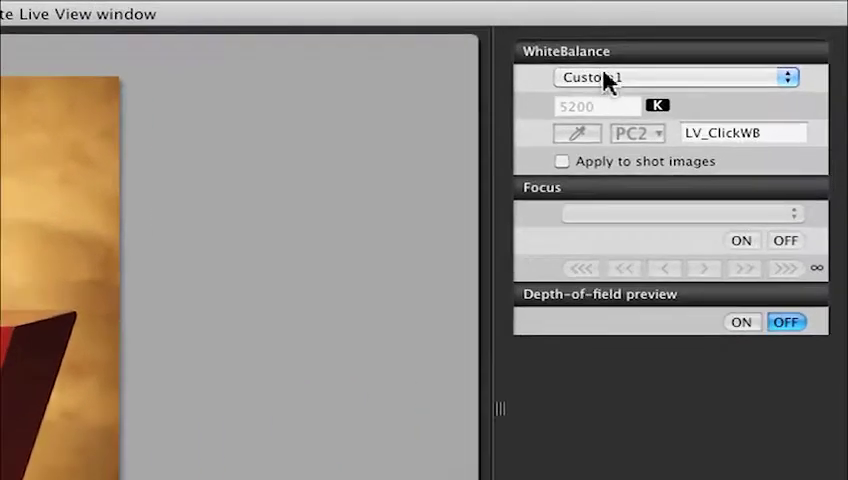
left_click(675, 77)
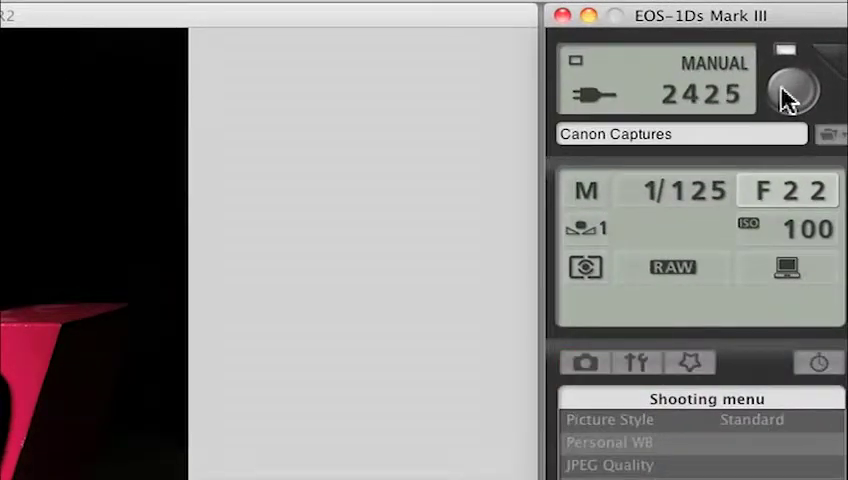
left_click(793, 88)
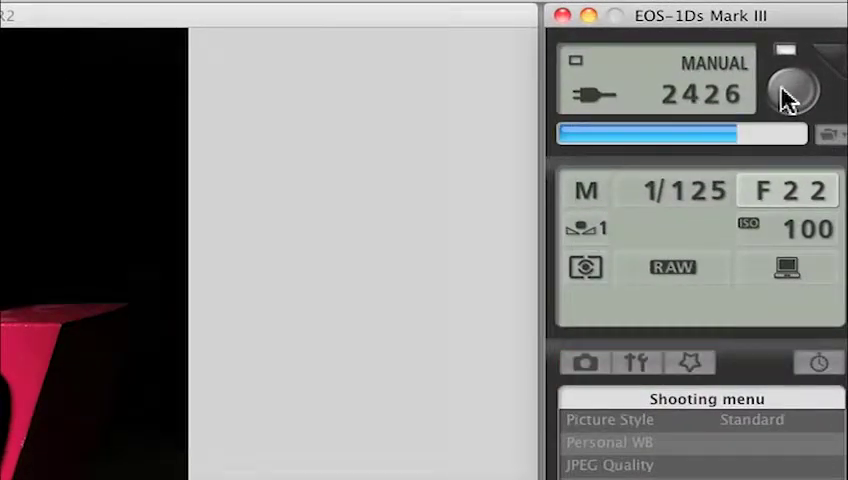